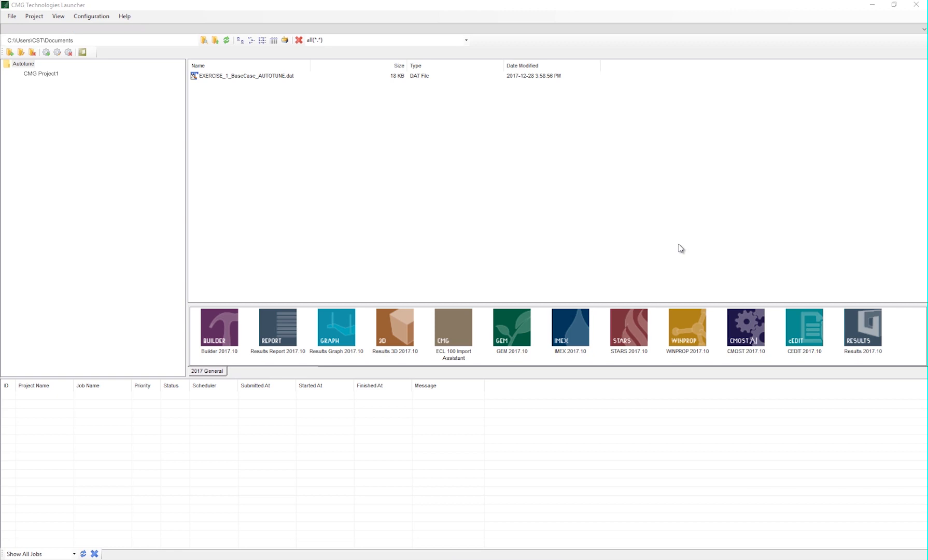
mouse_move(607, 219)
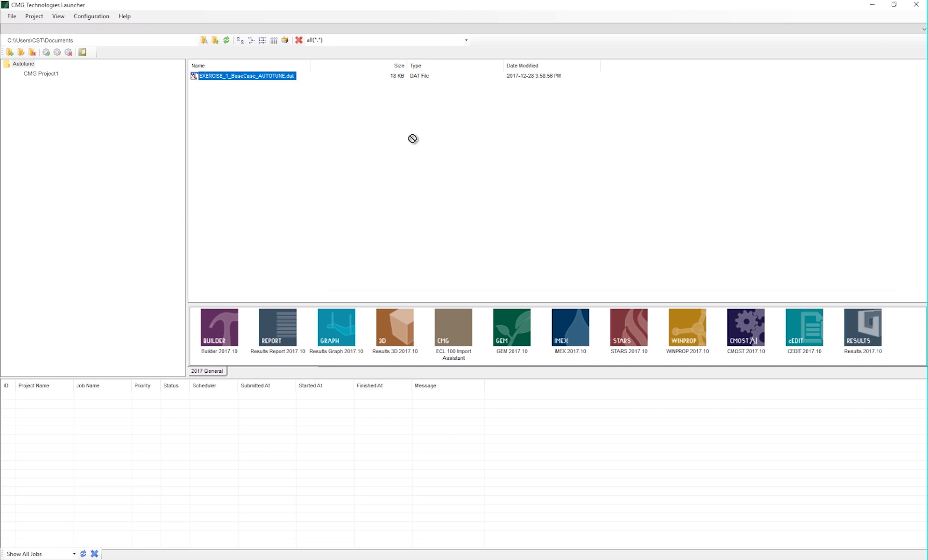
mouse_move(791, 335)
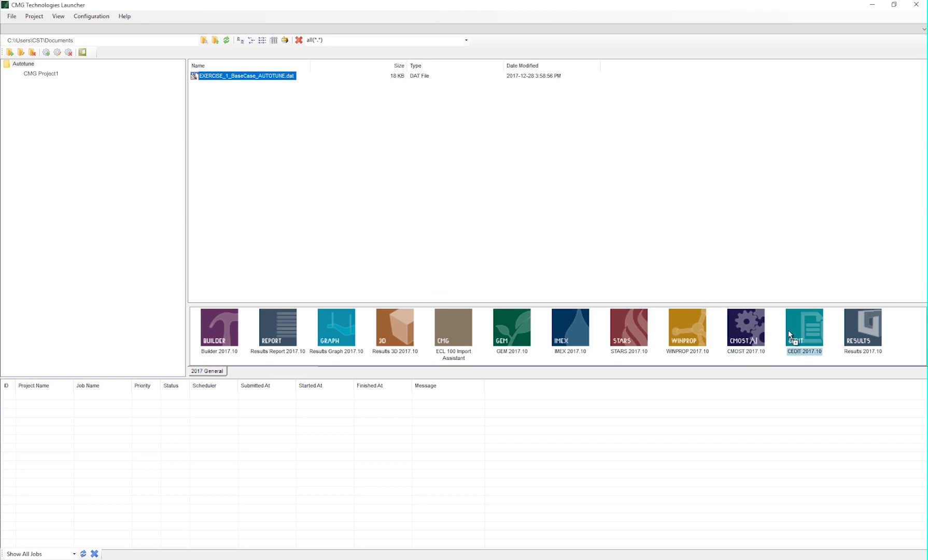
Load EXERCISE_1_BaseCase_AUTOTUNE.dat into the CEDIT 2017.10 keyword editor
left_click(805, 328)
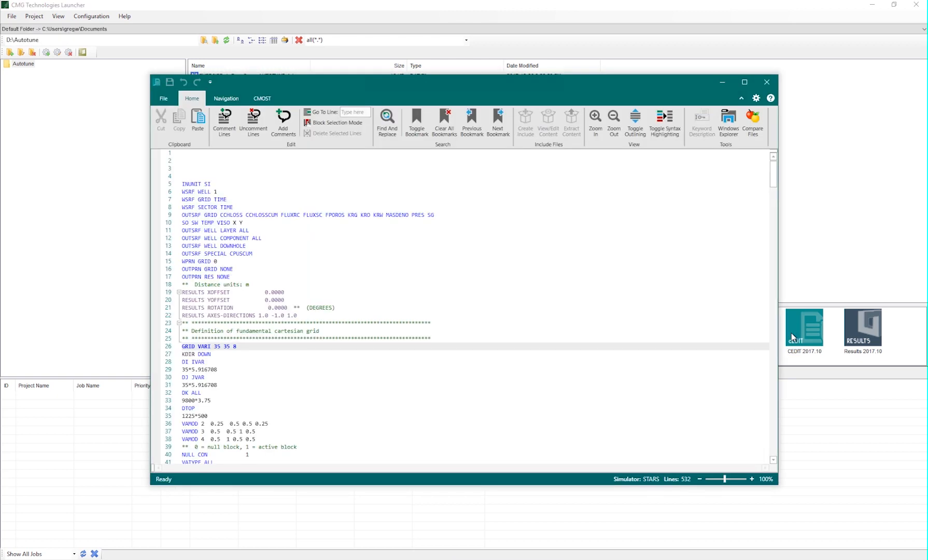
Add the AUTOTUNE keyword on the line after NUMERICAL in the Numerical Methods Control section
left_click(226, 99)
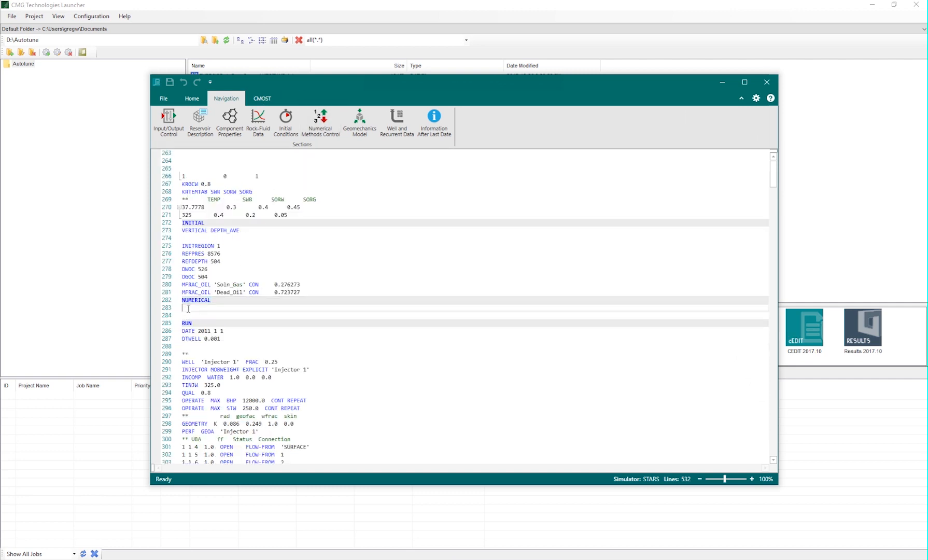
type("A")
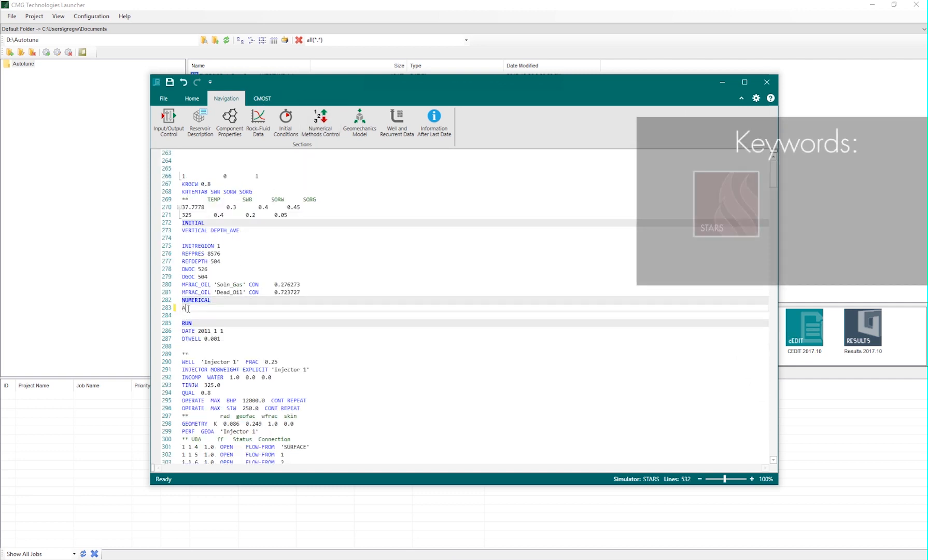
type("UTOTUNE")
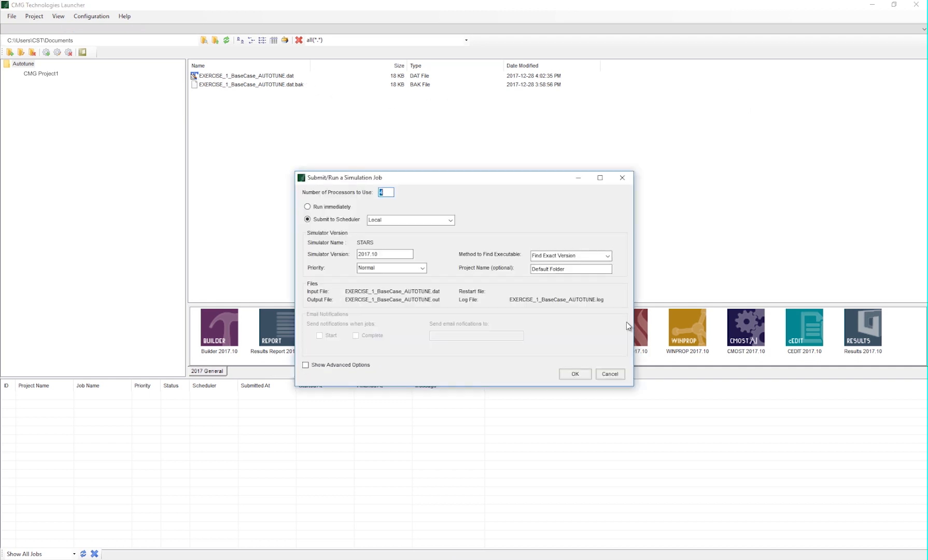
Submit the AUTOTUNE dataset as a STARS job to the Local scheduler with 4 processors
left_click(575, 375)
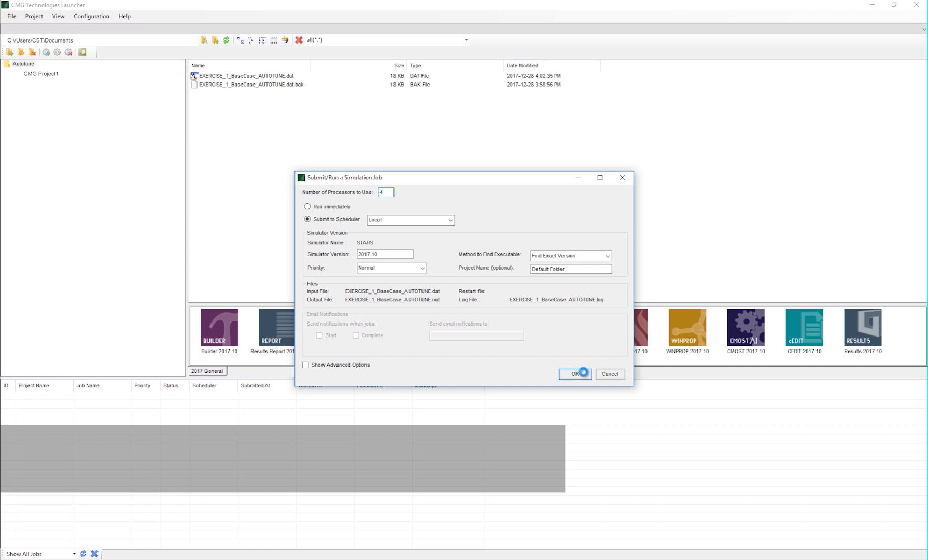
left_click(574, 375)
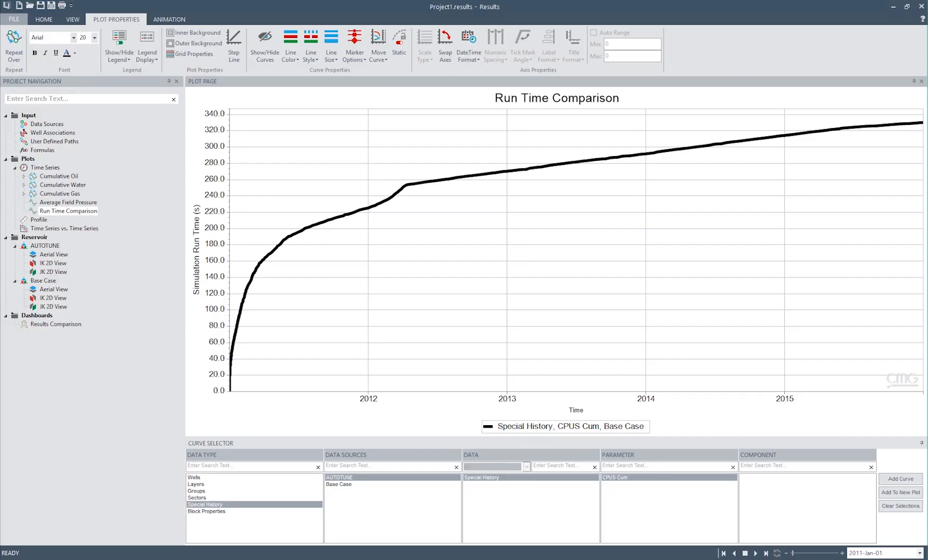
mouse_move(448, 424)
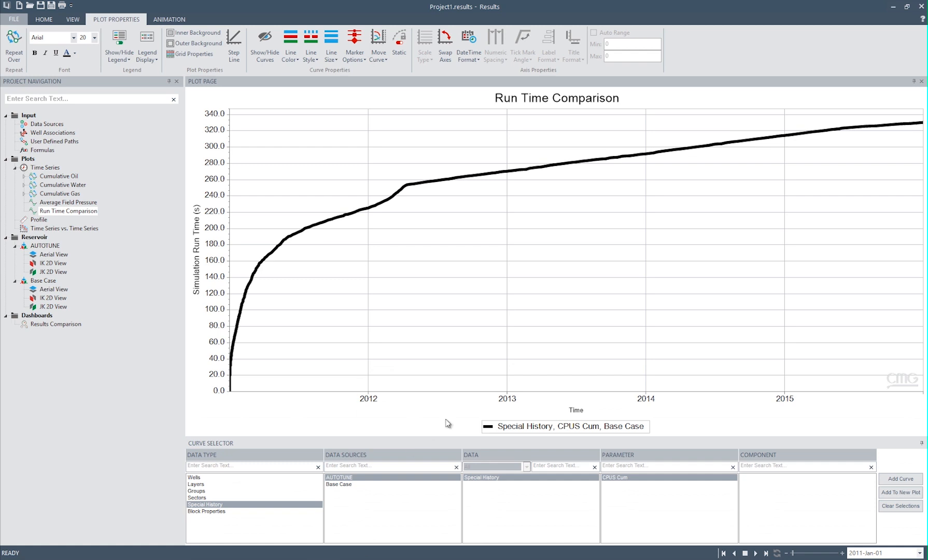
mouse_move(487, 427)
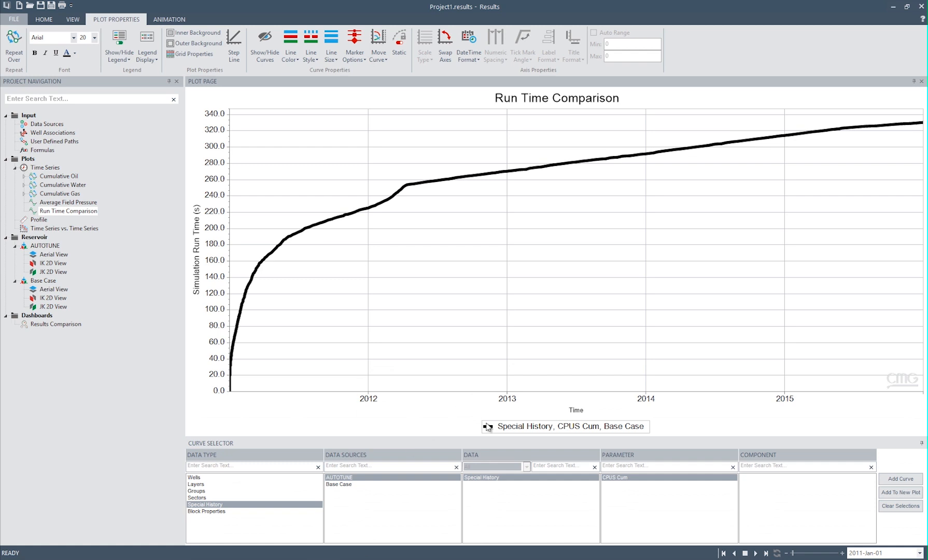